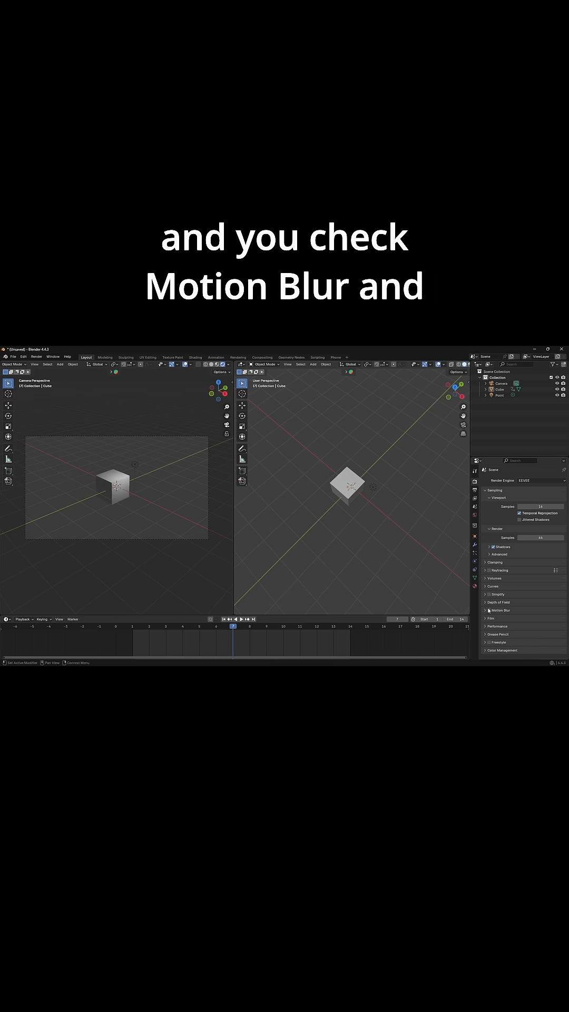
Enable Motion Blur for the EEVEE render of the cube scene
left_click(35, 356)
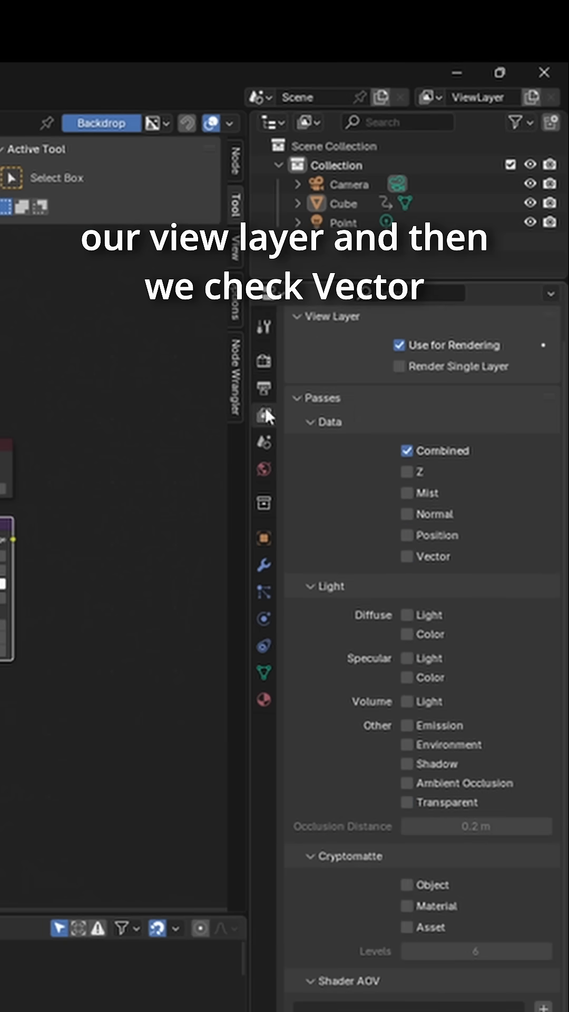
Tick the Vector data pass for the view layer
left_click(406, 555)
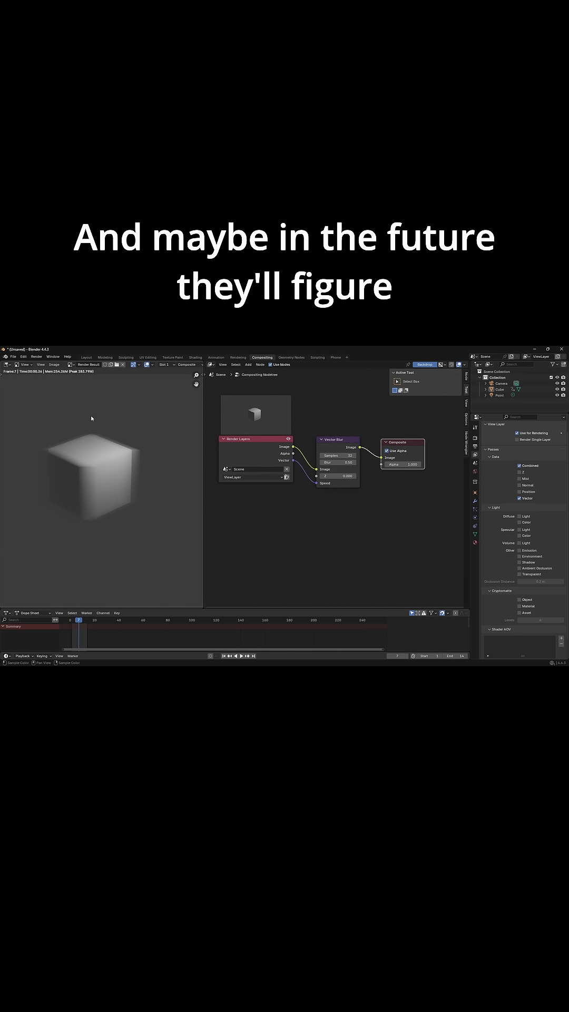
Show the Motion Blur shutter curve settings beside the blurred cube render
left_click(475, 460)
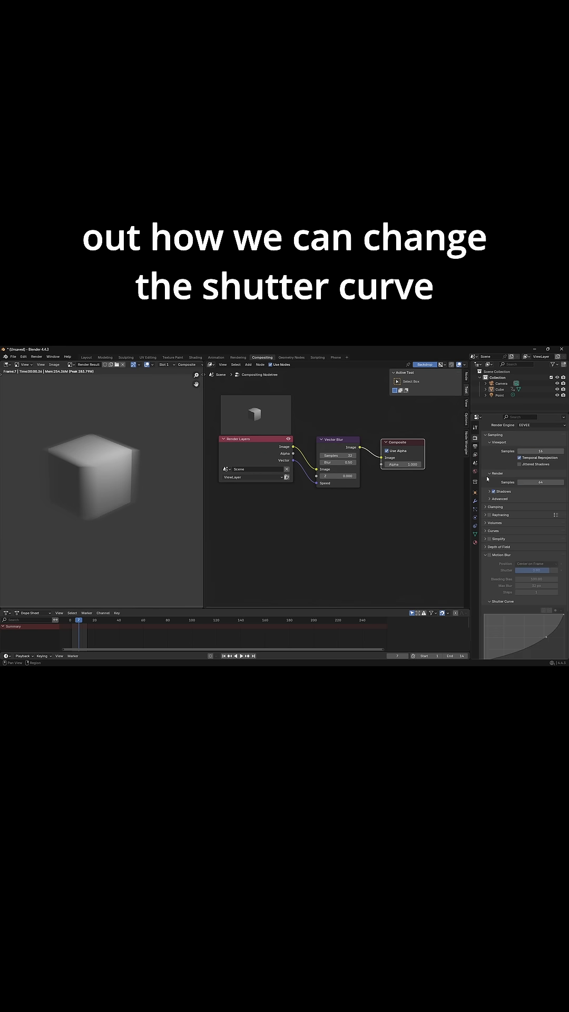